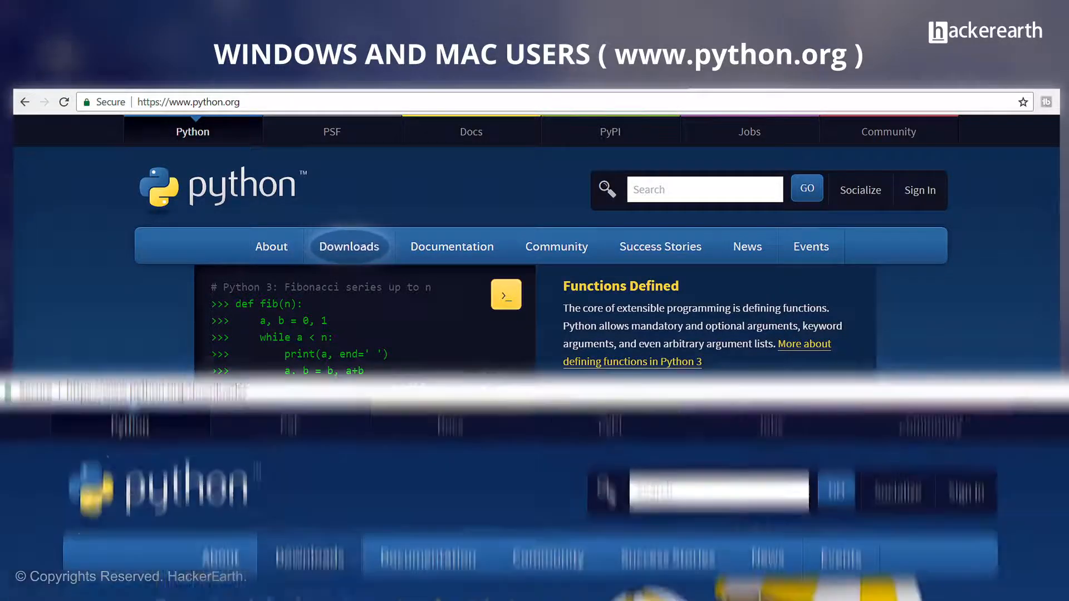
- Launch the Python 3.6.0 interactive interpreter in the terminal
{"action": "left_click", "coordinate": [349, 246]}
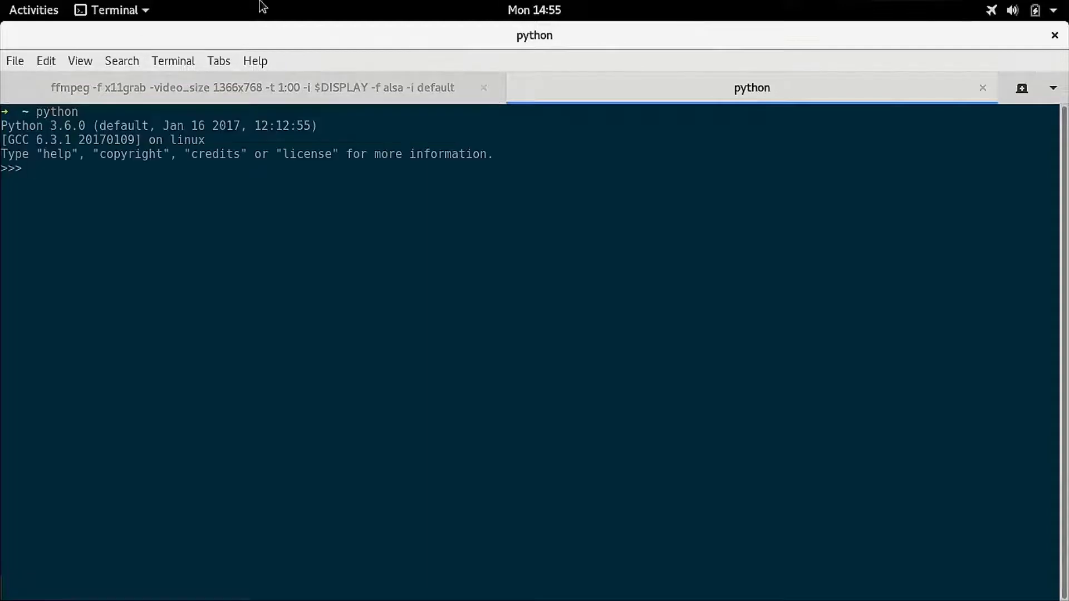
- Enter print("hello") at the >>> prompt
{"action": "type", "text": "print"}
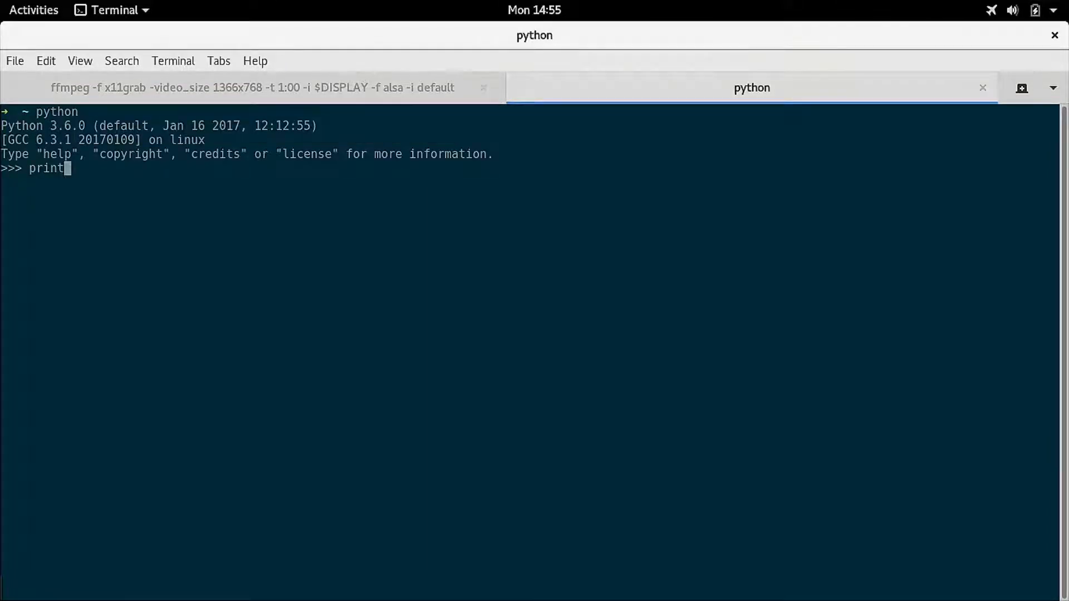
{"action": "type", "text": "(\"hello\")"}
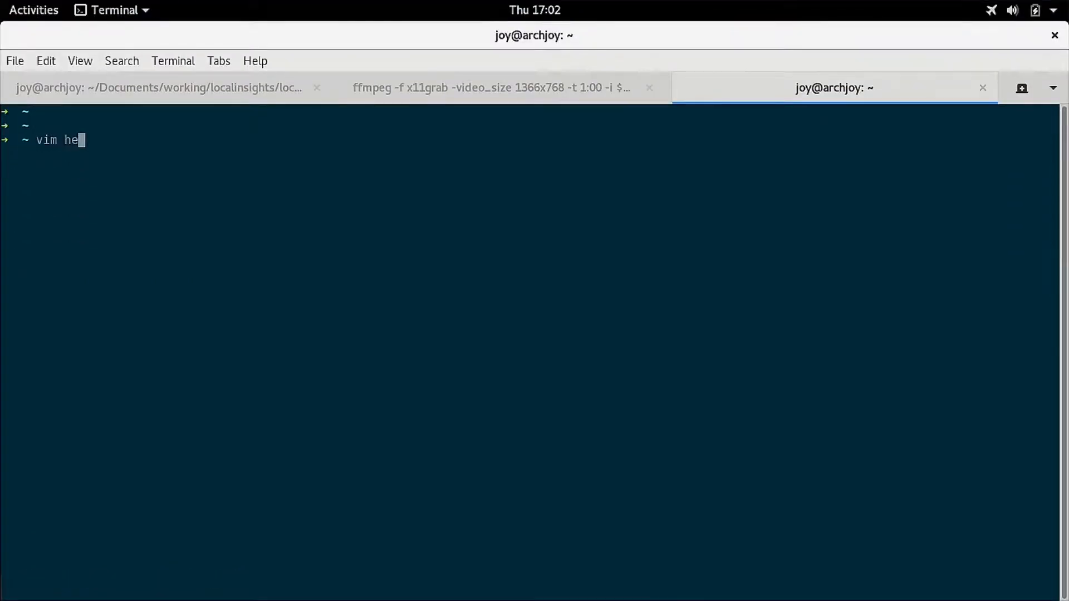
- Open hello.py in vim, write print("hello world"), and save and quit with :wq!
{"action": "type", "text": "llo.p"}
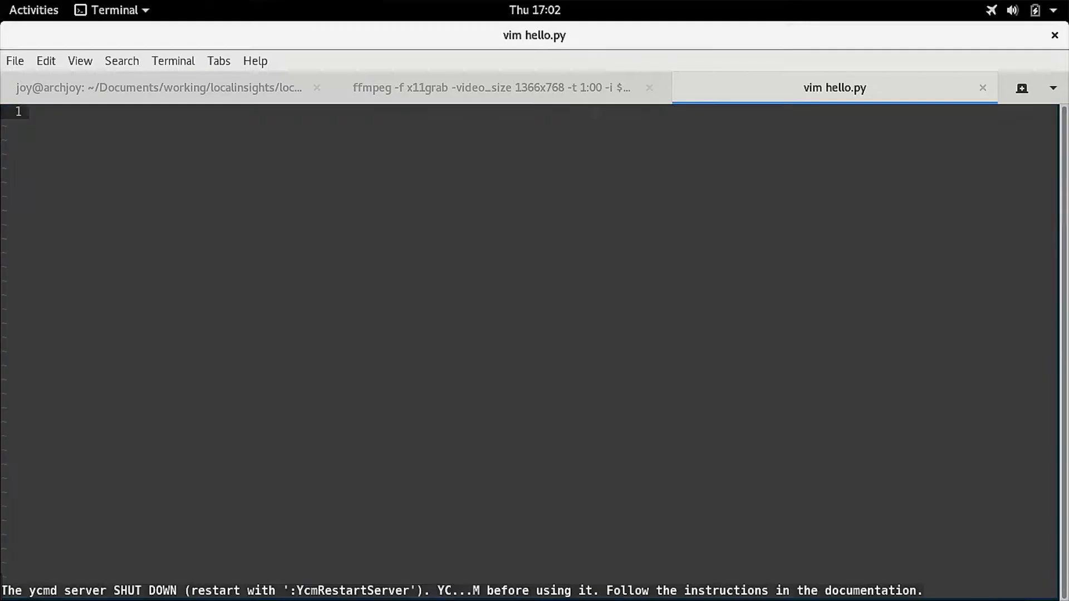
{"action": "type", "text": "print()"}
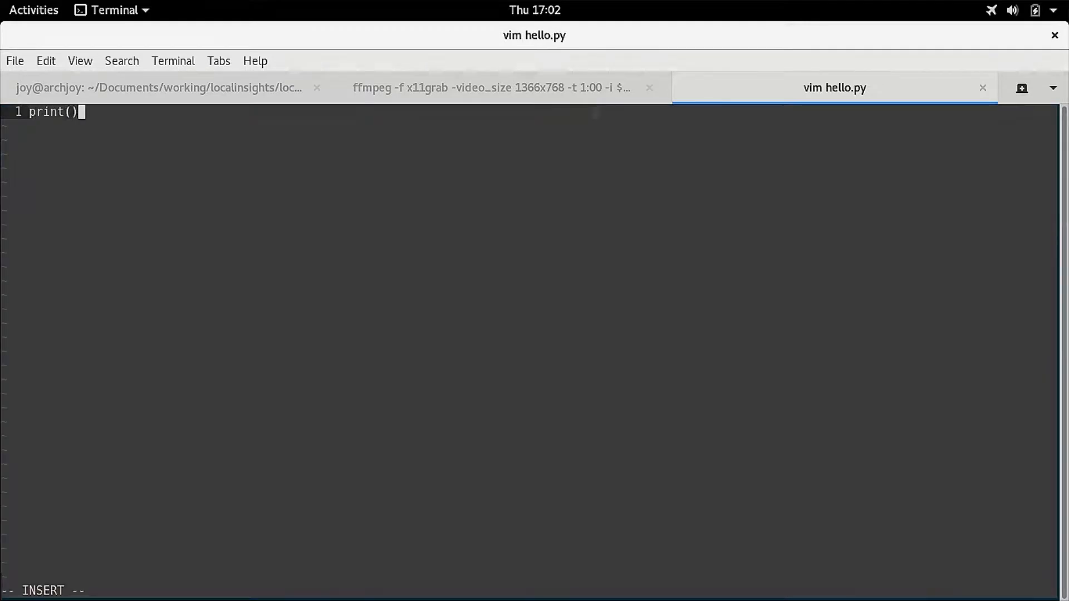
{"action": "type", "text": "\"hello world\""}
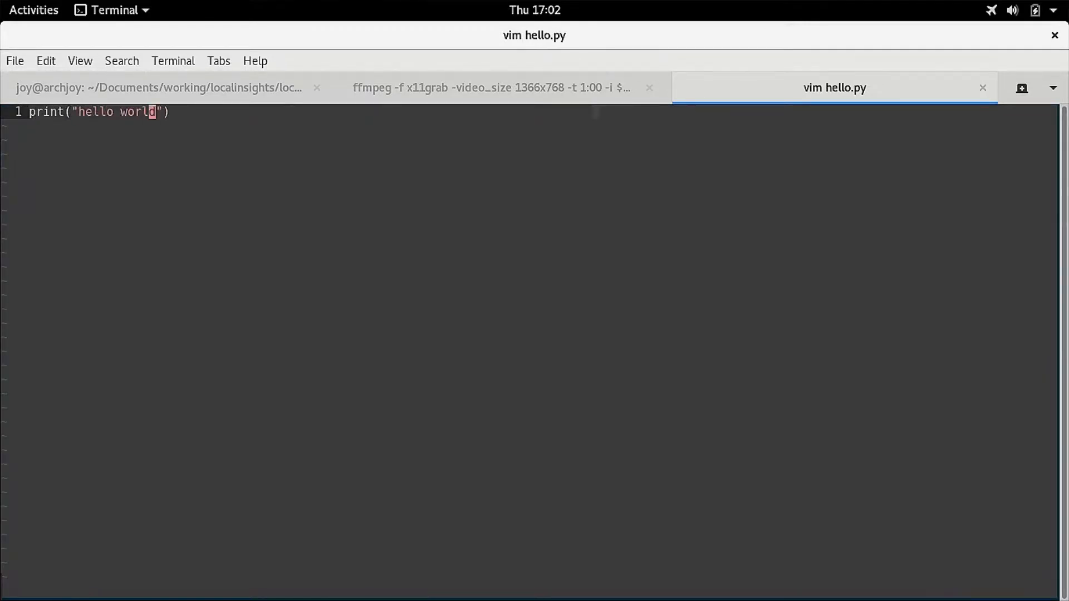
{"action": "type", "text": ":wq!"}
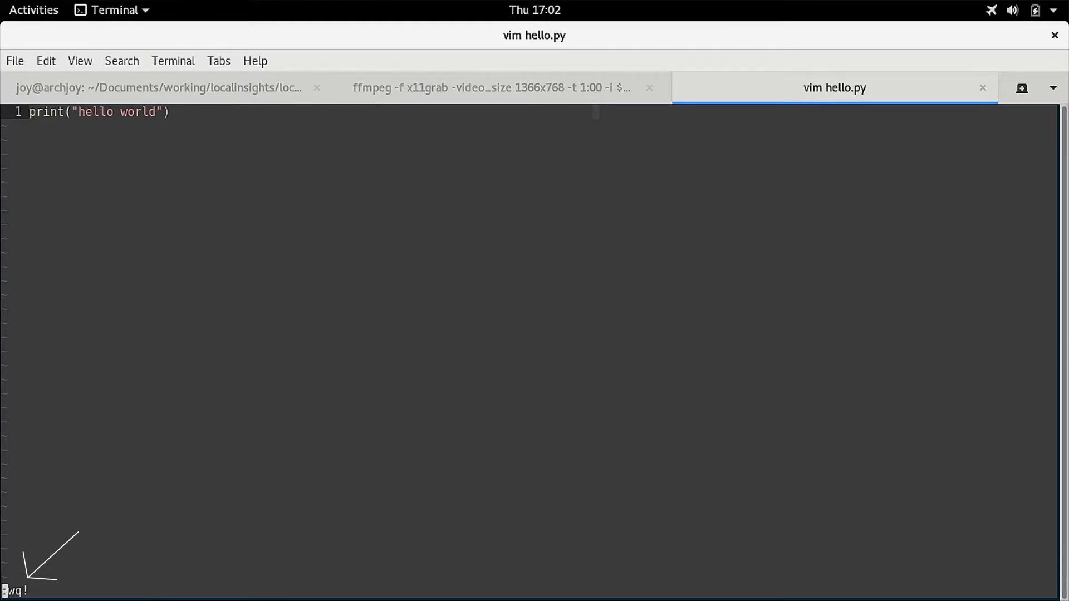
{"action": "key", "text": "Return"}
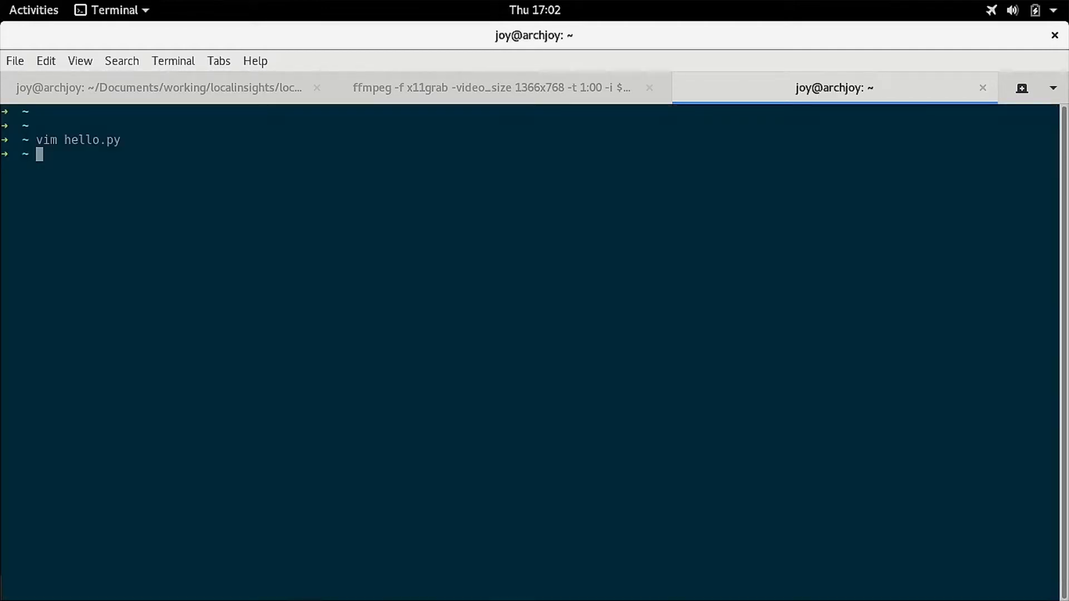
- Enter the listing command ls -ltr * at the shell prompt
{"action": "type", "text": "ls -ltr"}
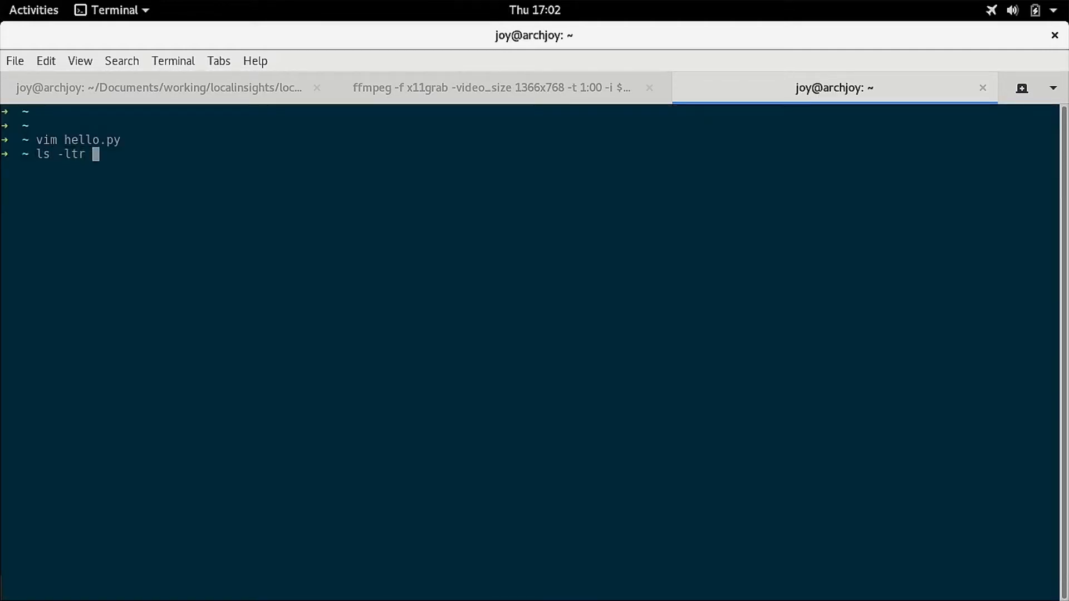
{"action": "type", "text": "*"}
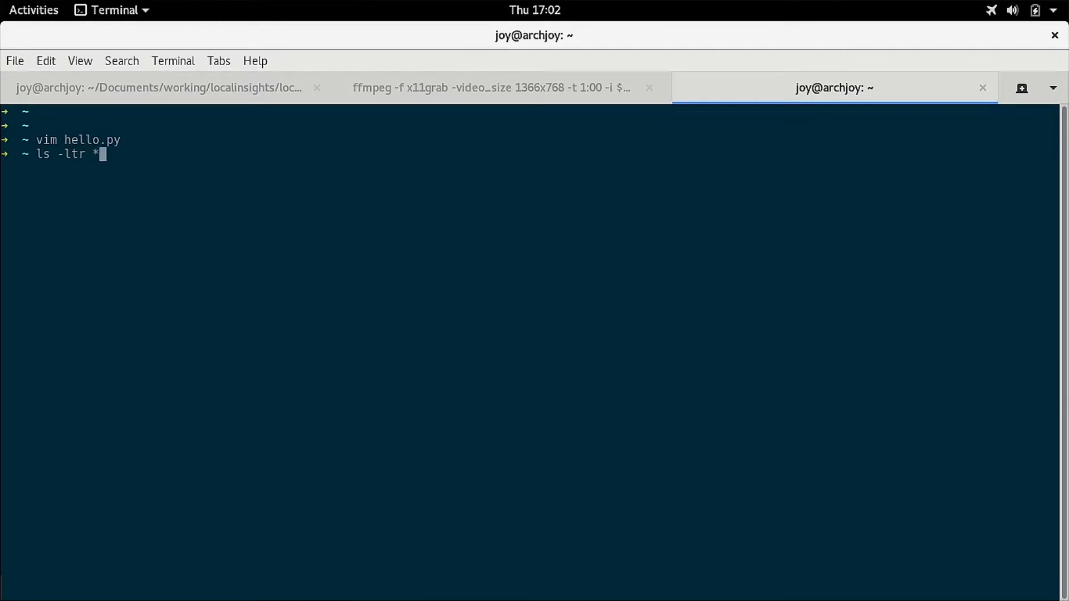